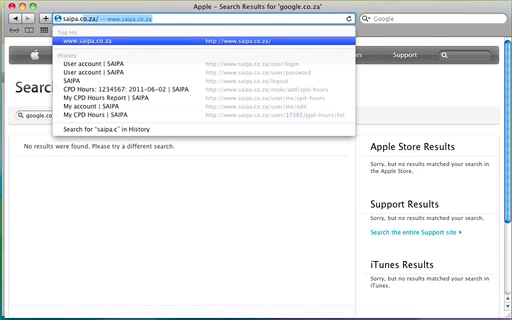
click(200, 44)
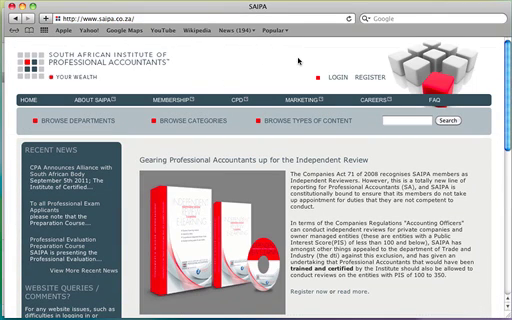
Reach the member login page and switch to its 'Request new password' form.
click(328, 78)
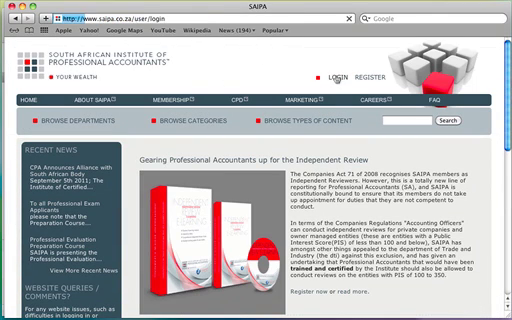
click(336, 76)
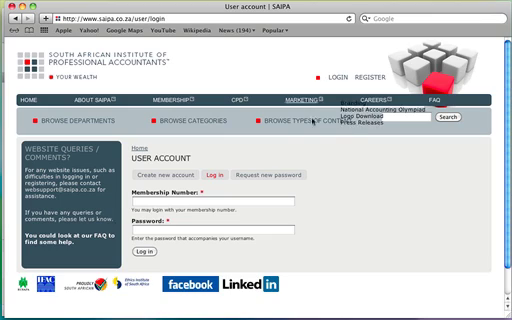
mouse_move(264, 190)
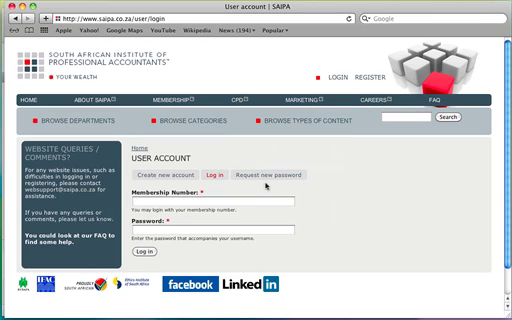
click(280, 180)
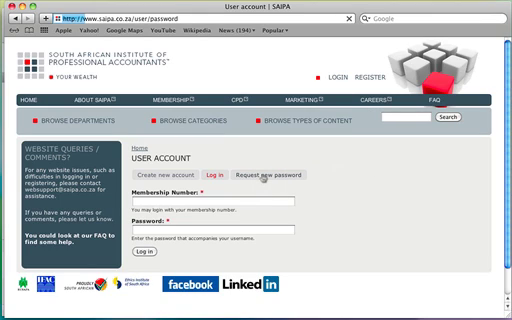
Enter membership number 1234567 and answer the CAPTCHA maths question with 18.
click(272, 176)
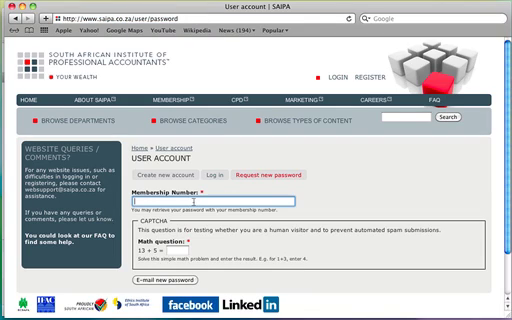
text(1234567)
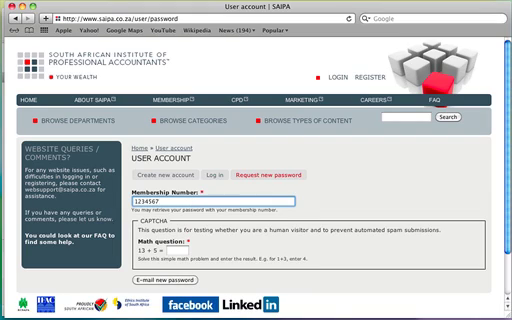
text(1234567)
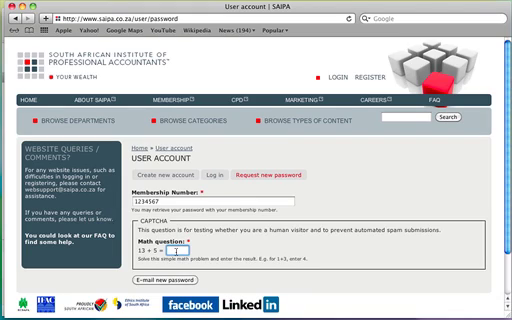
text(18)
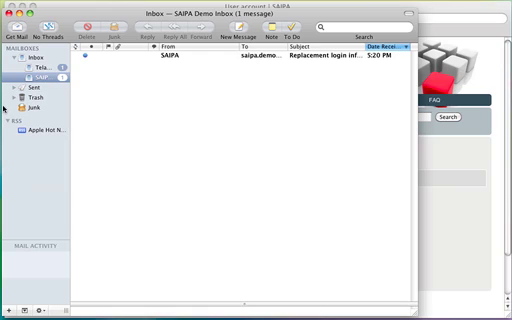
mouse_move(136, 128)
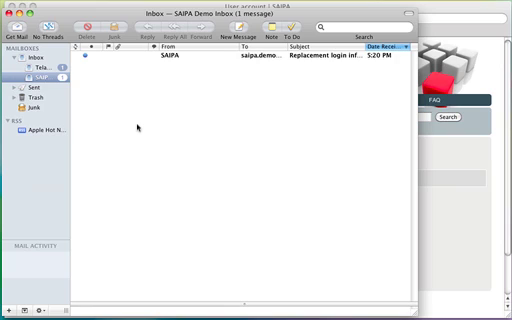
mouse_move(136, 130)
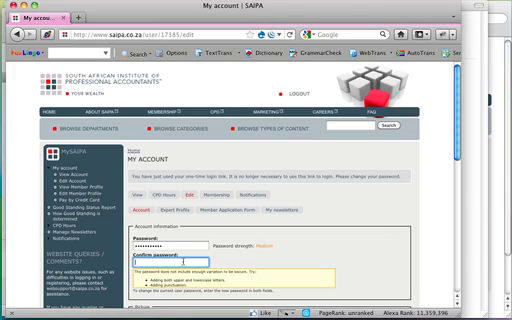
Re-enter the new password in Confirm password and bring the Save button into view.
text(•••••)
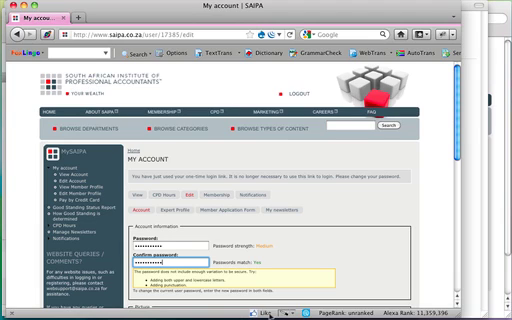
scroll(down, 3)
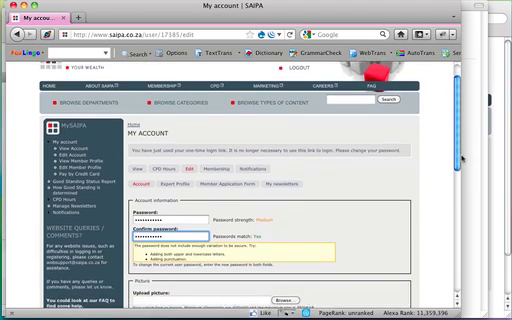
scroll(down, 3)
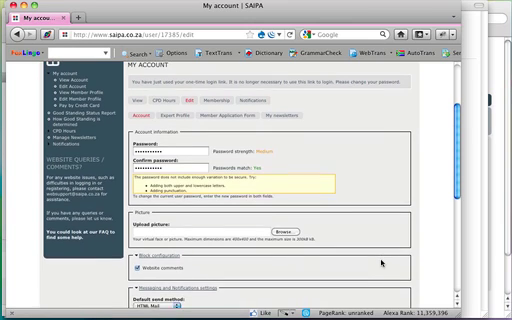
scroll(down, 3)
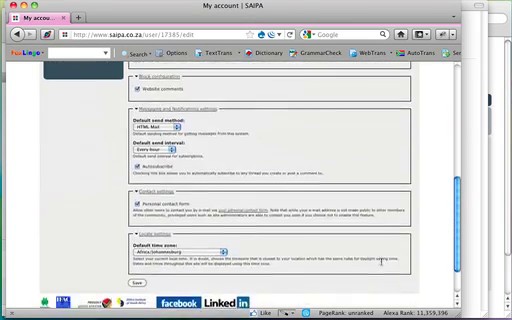